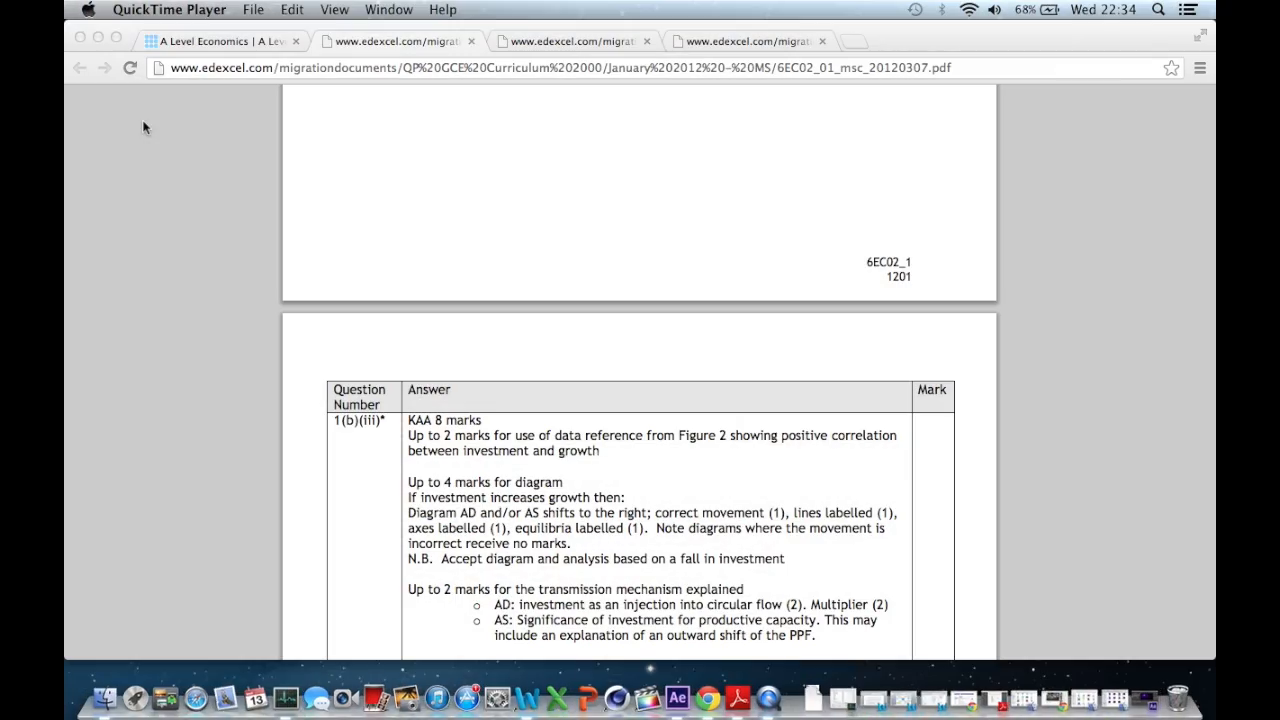
{"action": "mouse_move", "coordinate": [308, 126]}
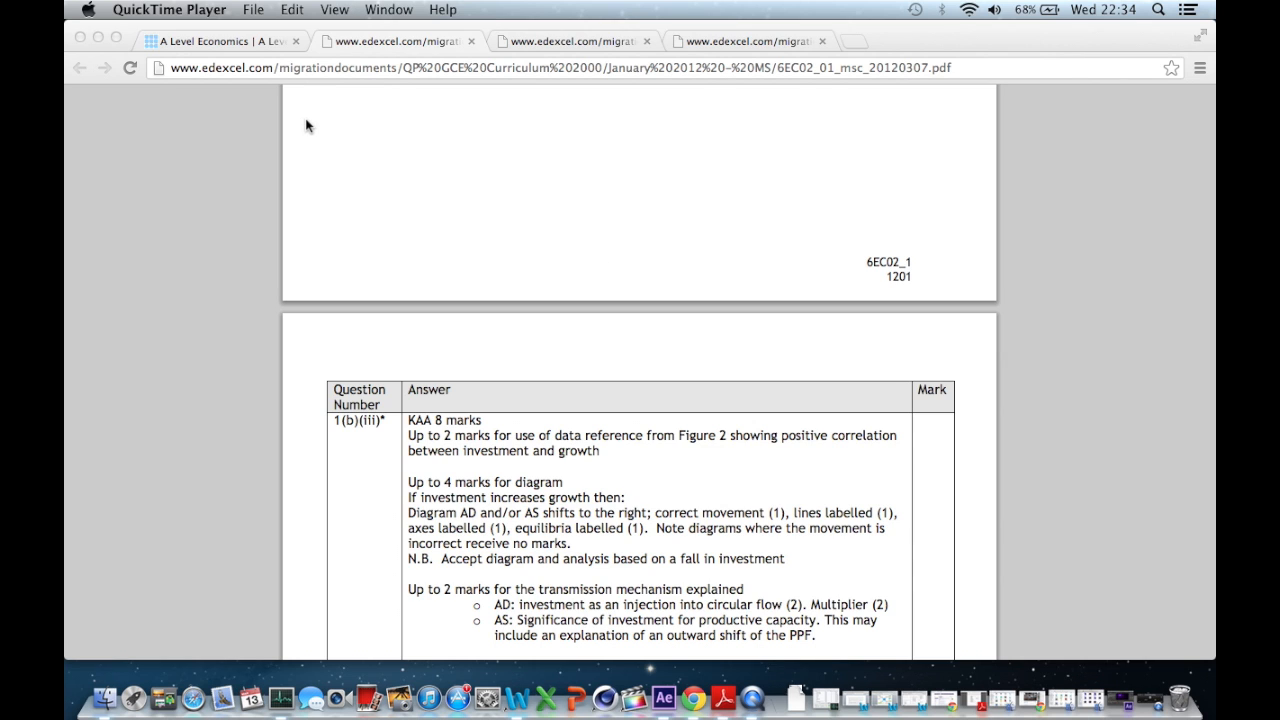
{"action": "mouse_move", "coordinate": [380, 188]}
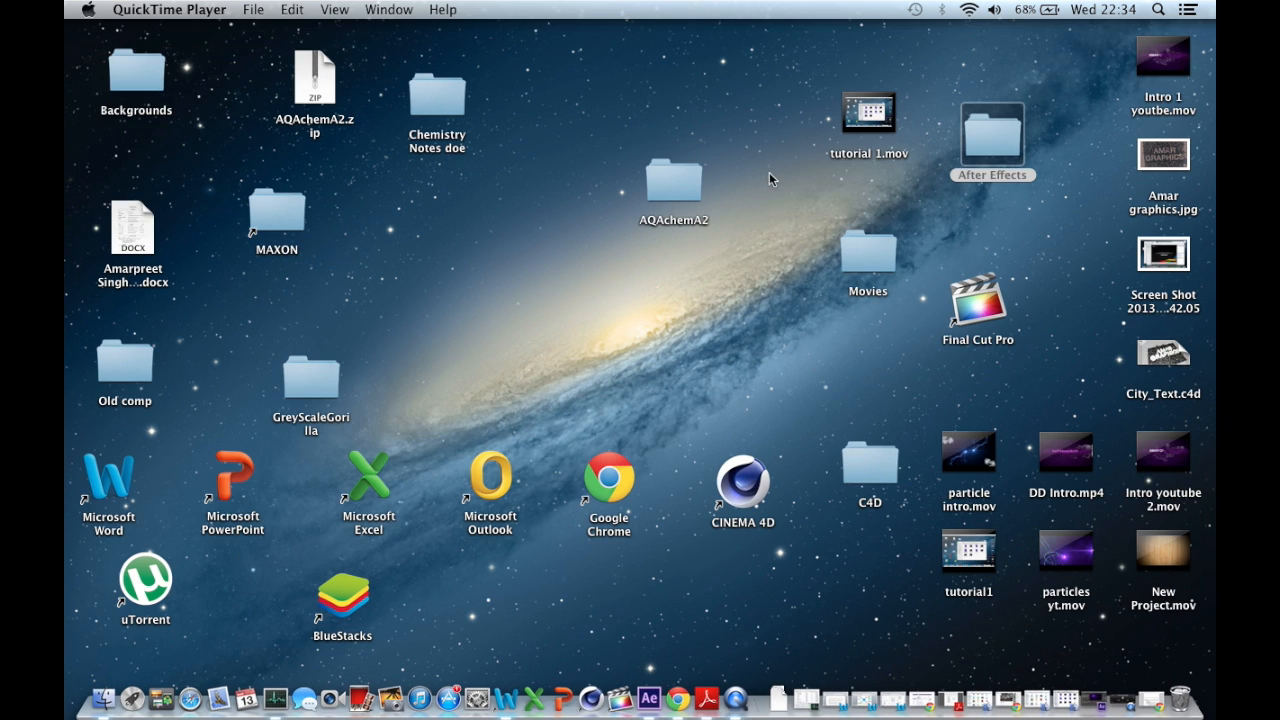
{"action": "mouse_move", "coordinate": [992, 156]}
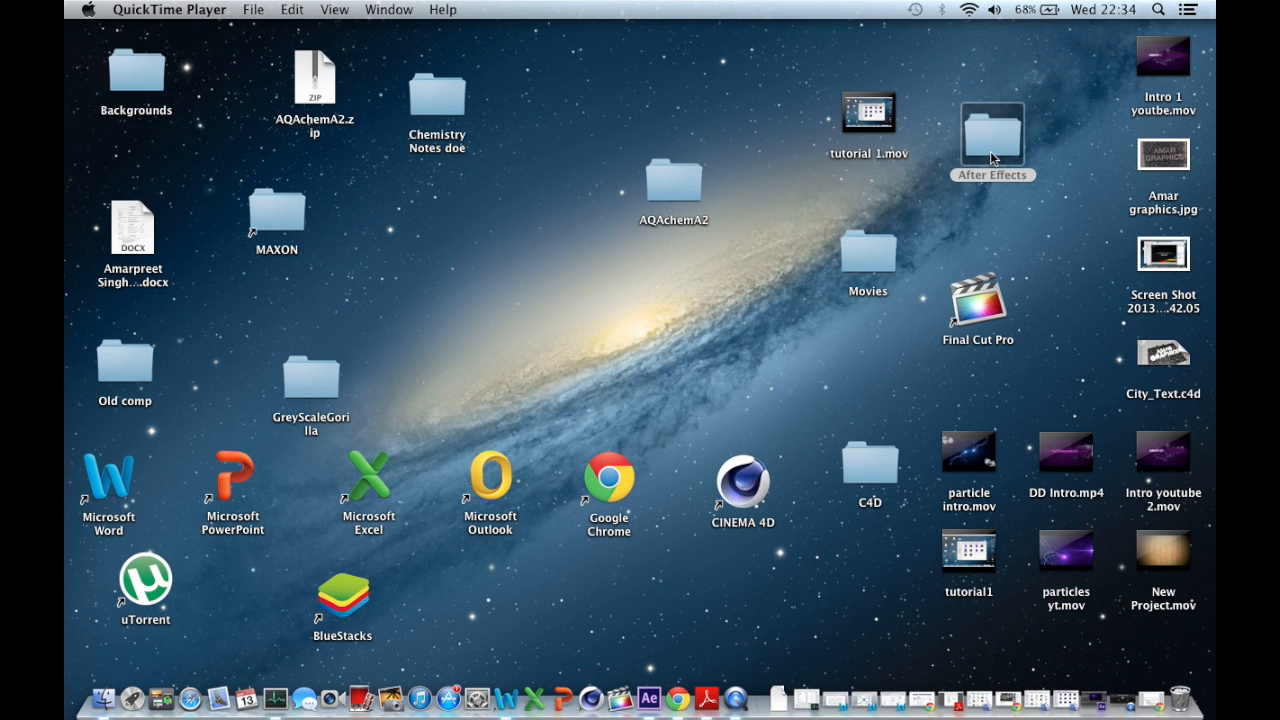
- Launch the INTRO.aep project from the After Effects folder in Finder
{"action": "double_click", "coordinate": [992, 132]}
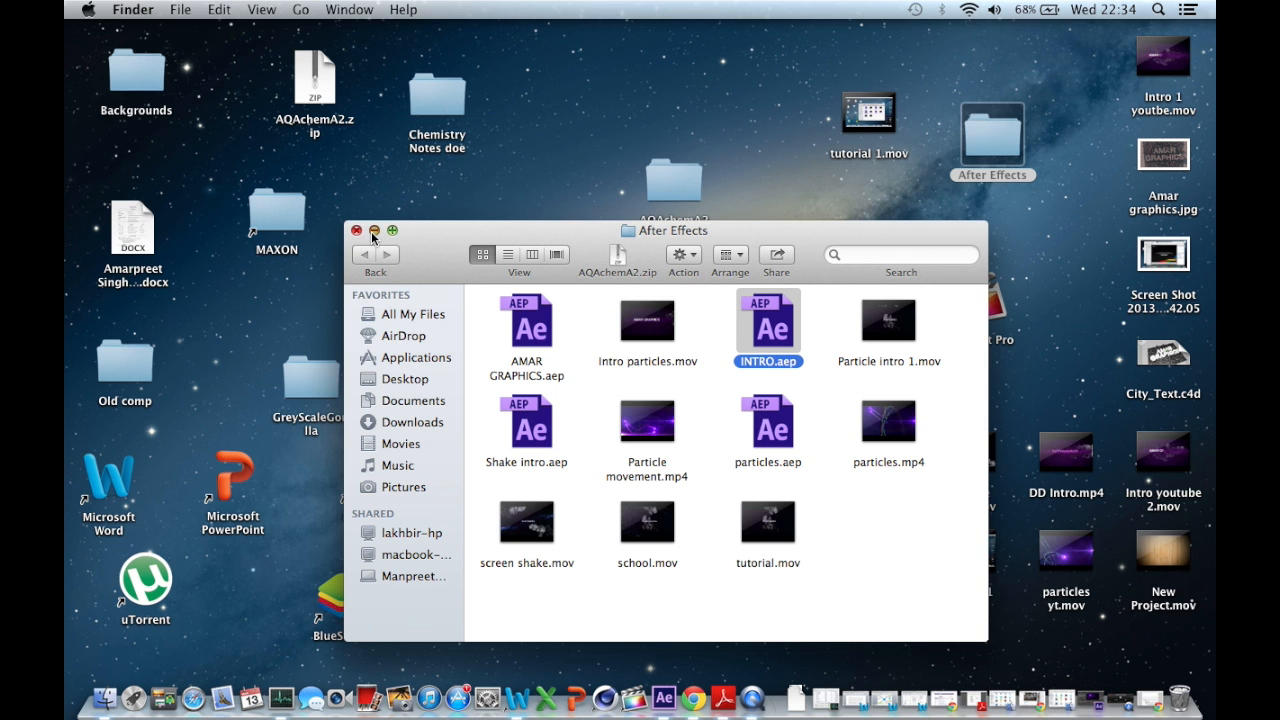
{"action": "left_click", "coordinate": [356, 232]}
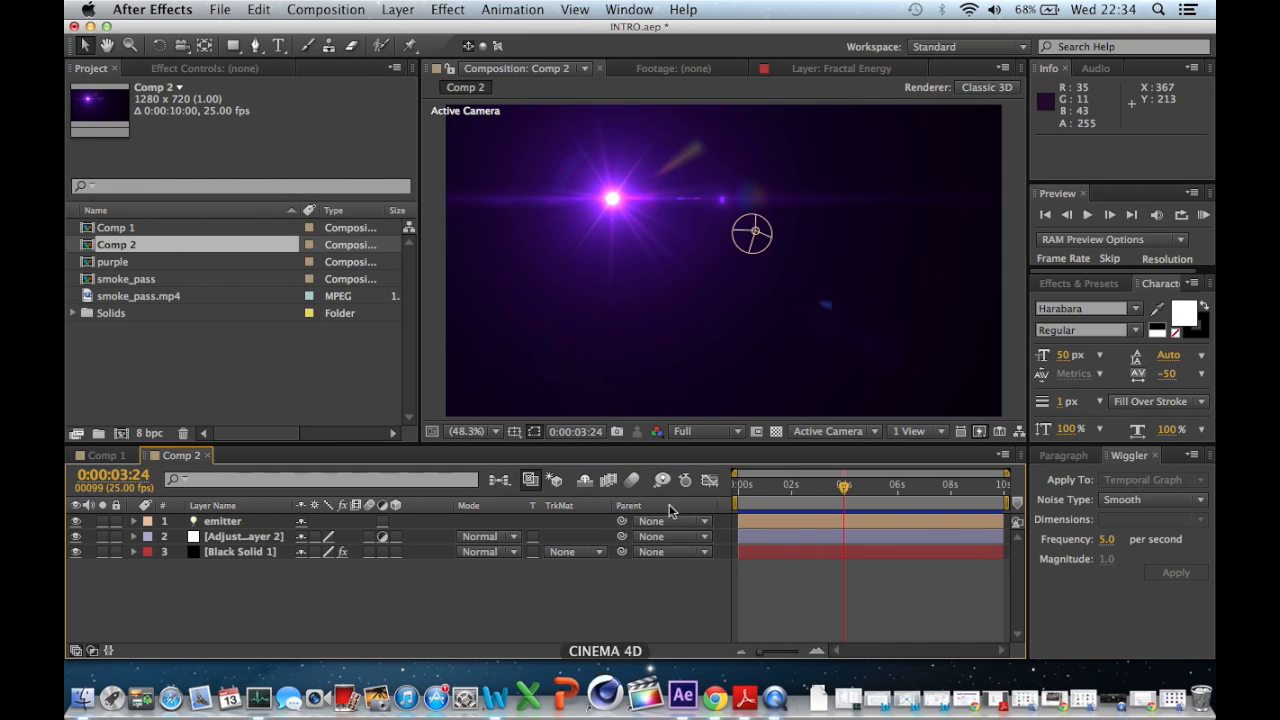
- Add Comp 1 to the Render Queue via the Composition menu
{"action": "left_click", "coordinate": [104, 456]}
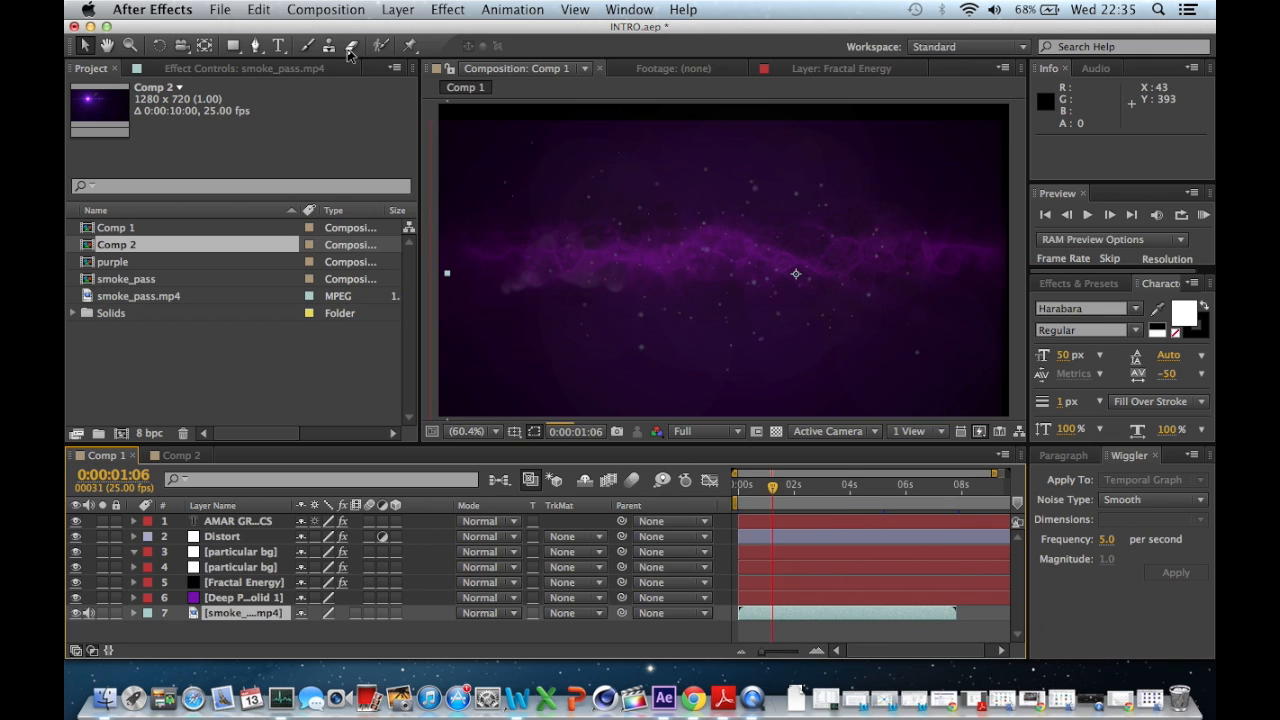
{"action": "left_click", "coordinate": [324, 8]}
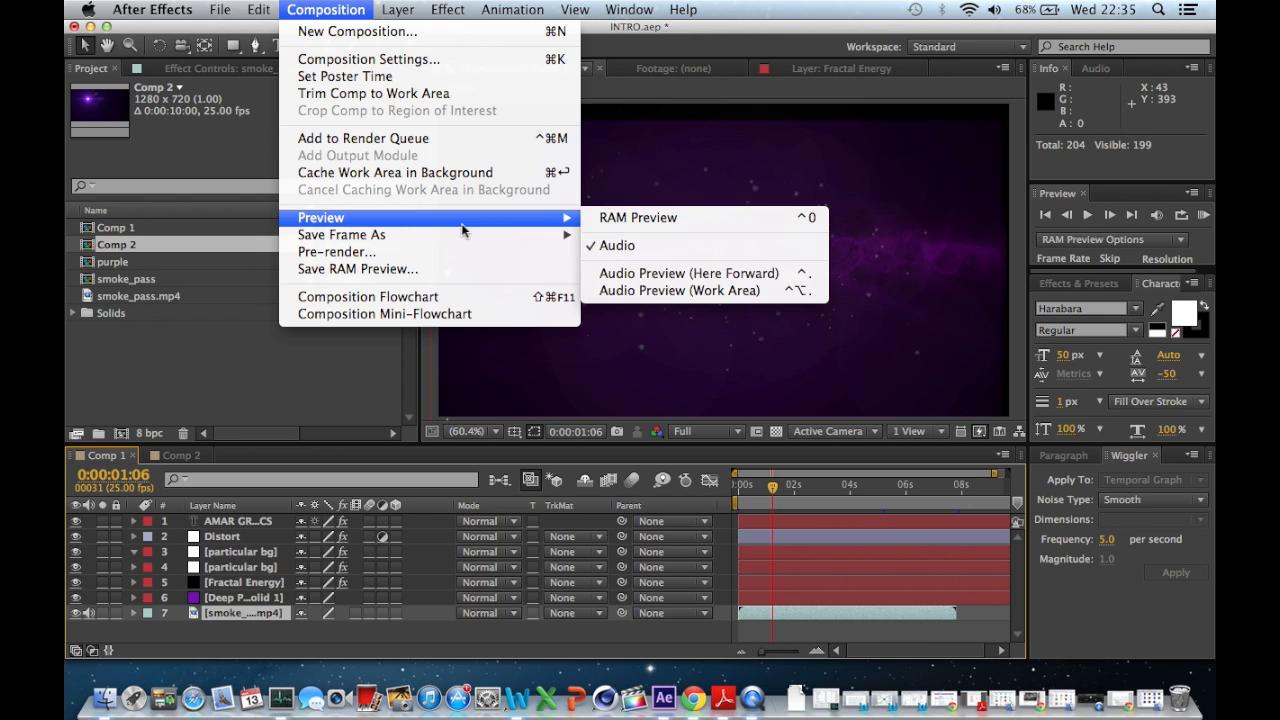
{"action": "mouse_move", "coordinate": [364, 138]}
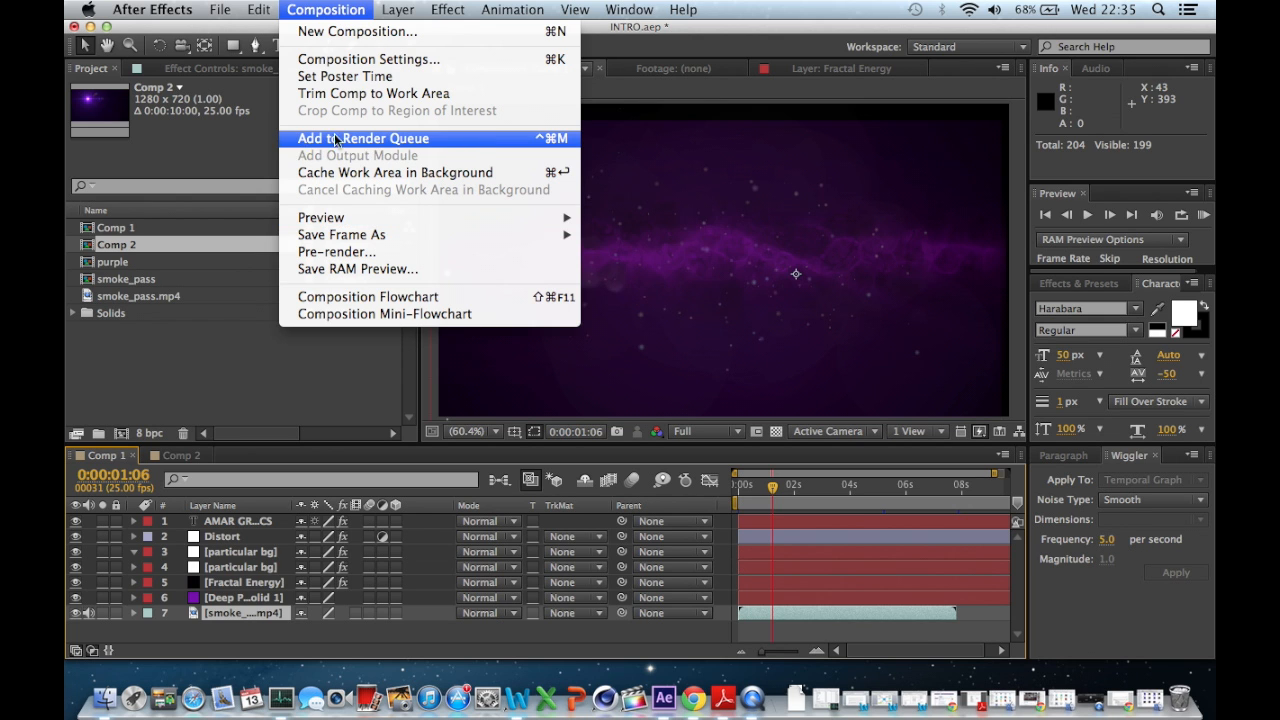
{"action": "left_click", "coordinate": [362, 138]}
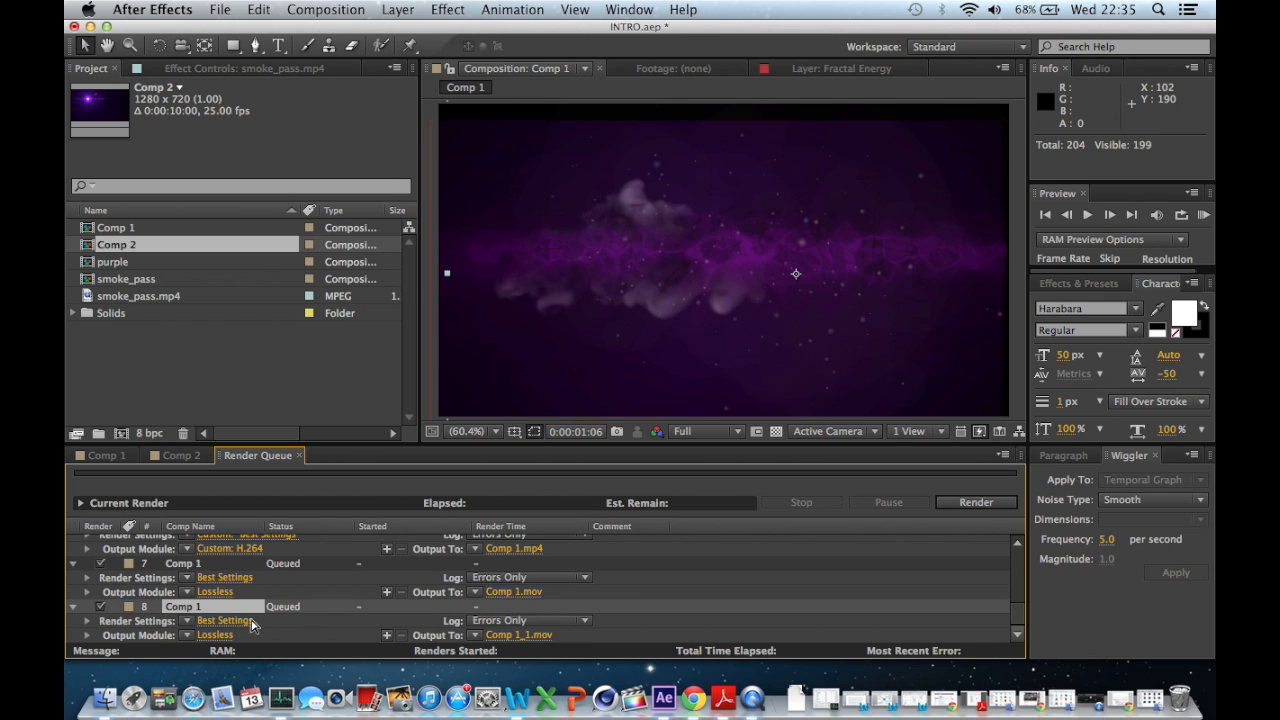
- Confirm Comp 1's Render Settings with Quality set to Best
{"action": "left_click", "coordinate": [224, 620]}
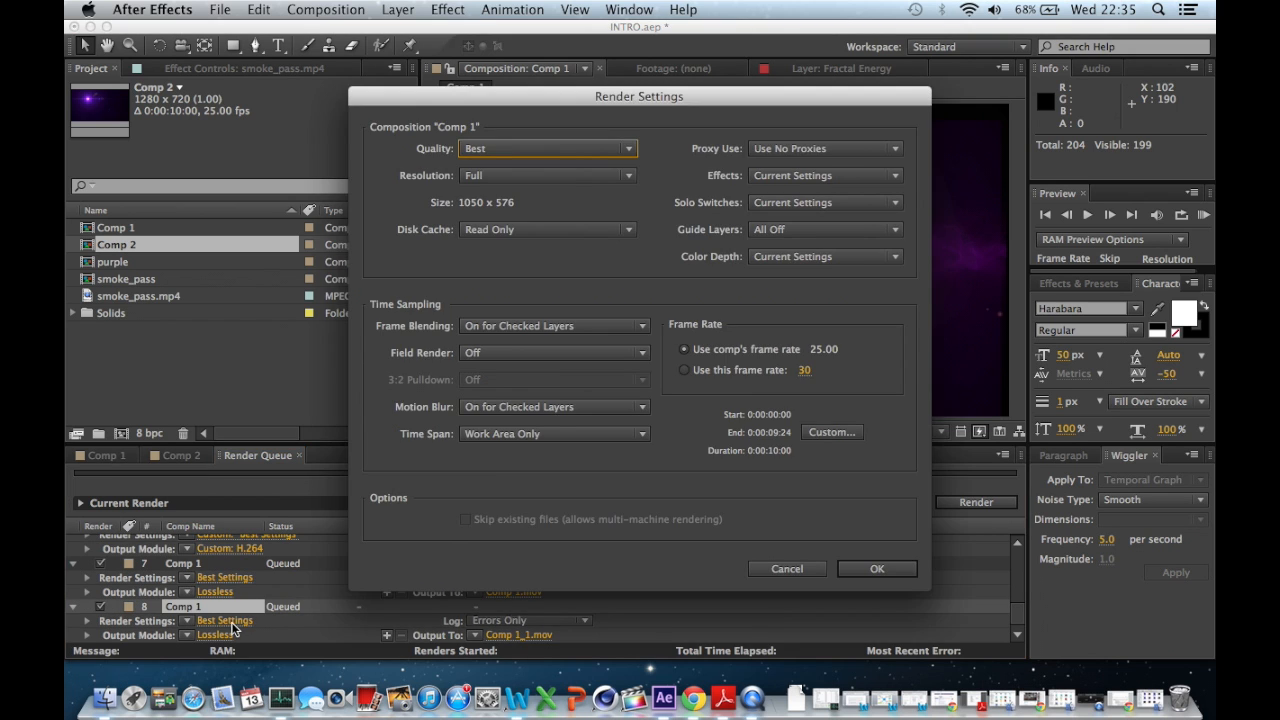
{"action": "mouse_move", "coordinate": [564, 224]}
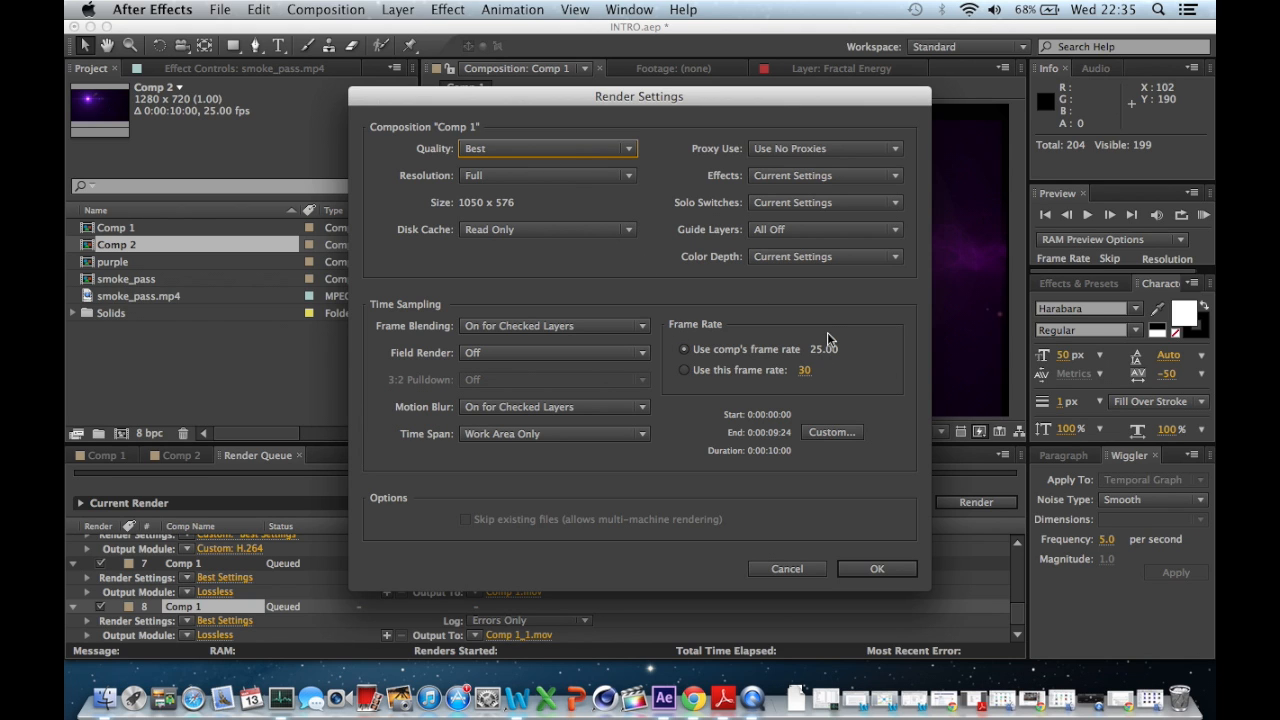
{"action": "mouse_move", "coordinate": [822, 356]}
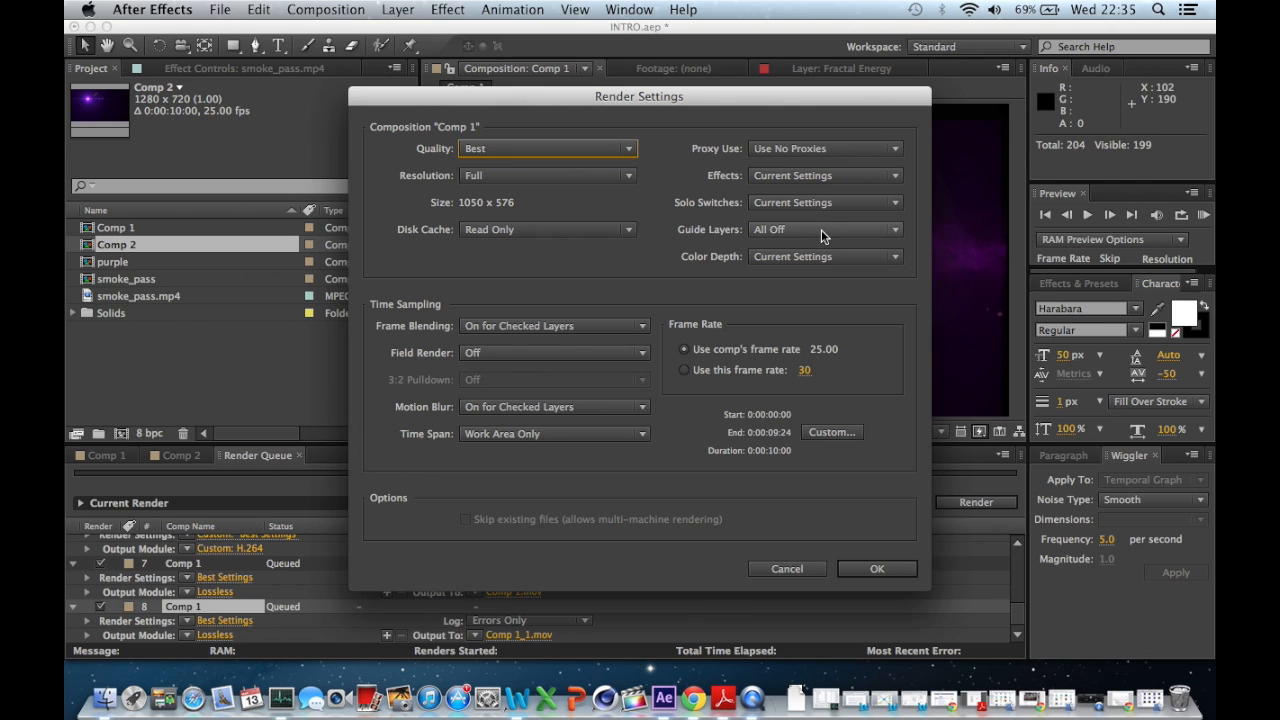
{"action": "mouse_move", "coordinate": [836, 510]}
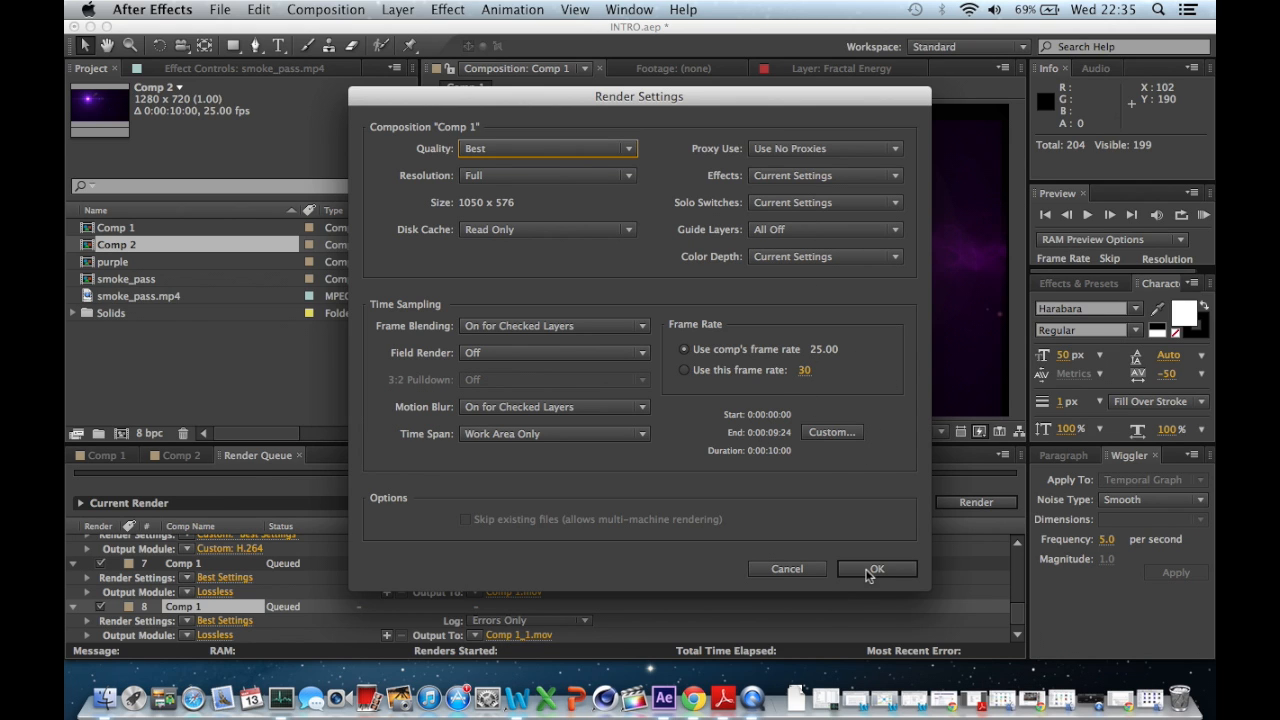
{"action": "left_click", "coordinate": [876, 568]}
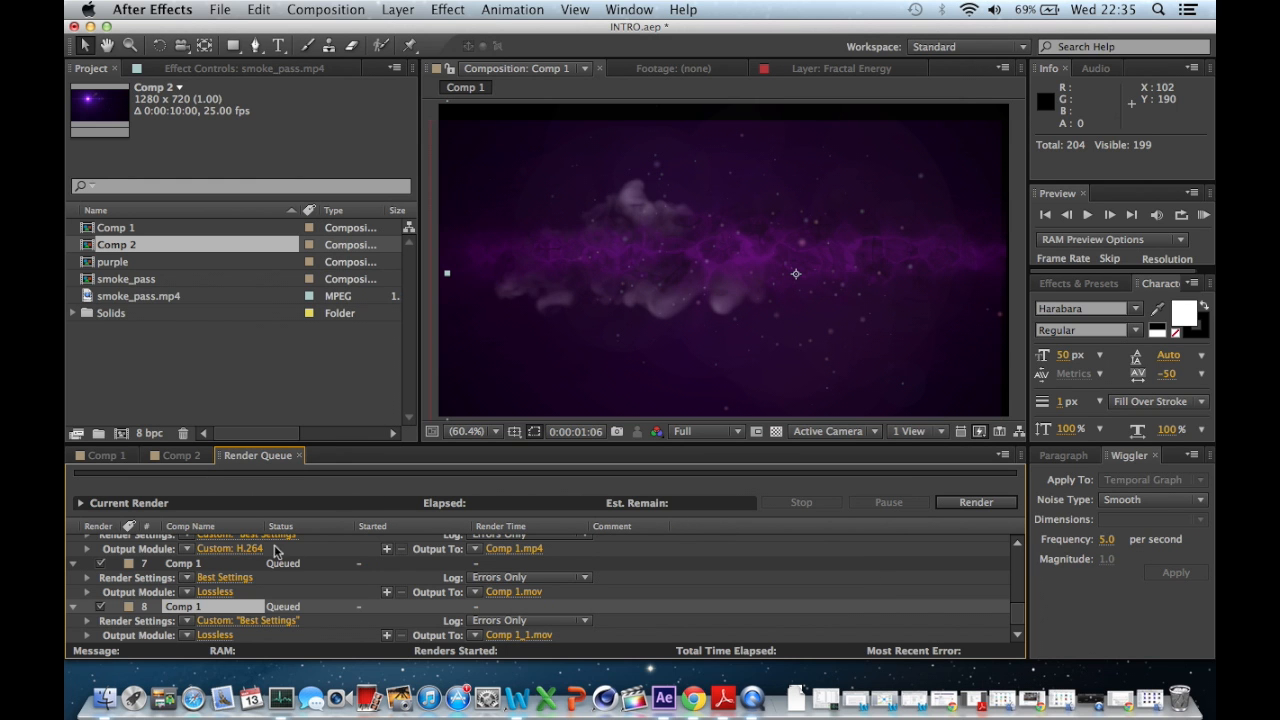
{"action": "mouse_move", "coordinate": [224, 642]}
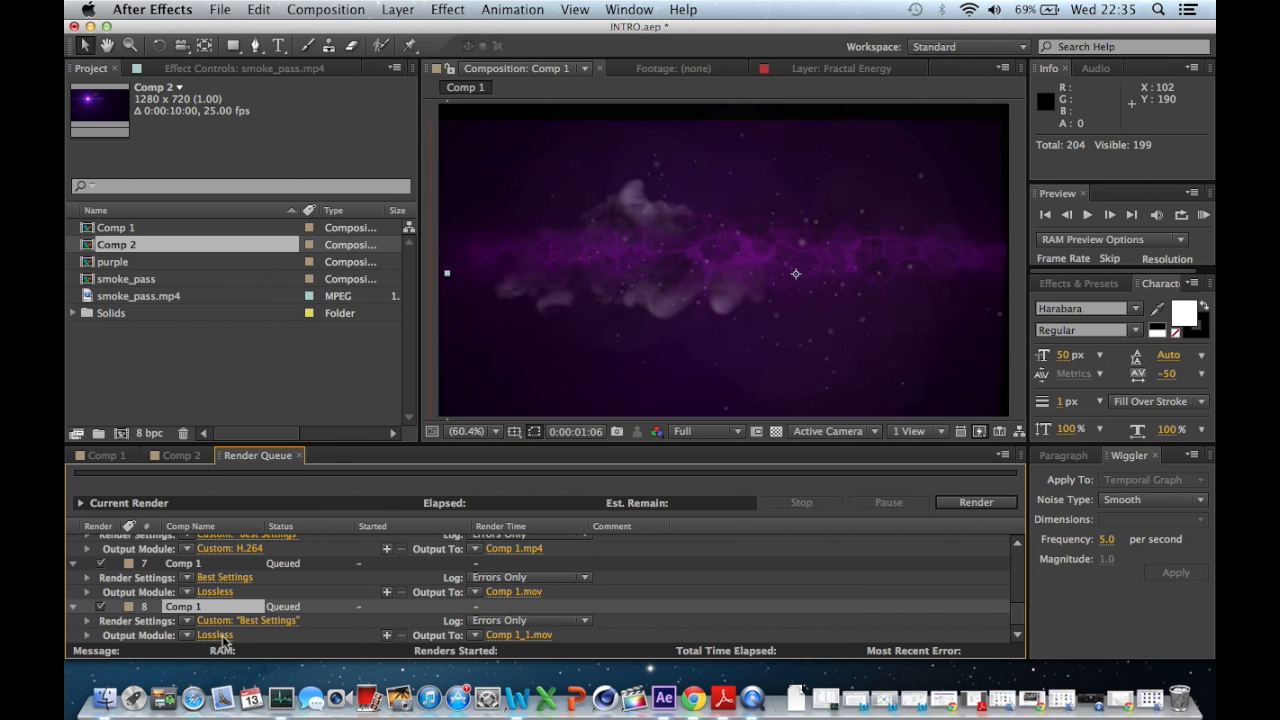
- Set Comp 1's output module to H.264 format with RGB channels and default format options
{"action": "left_click", "coordinate": [214, 592]}
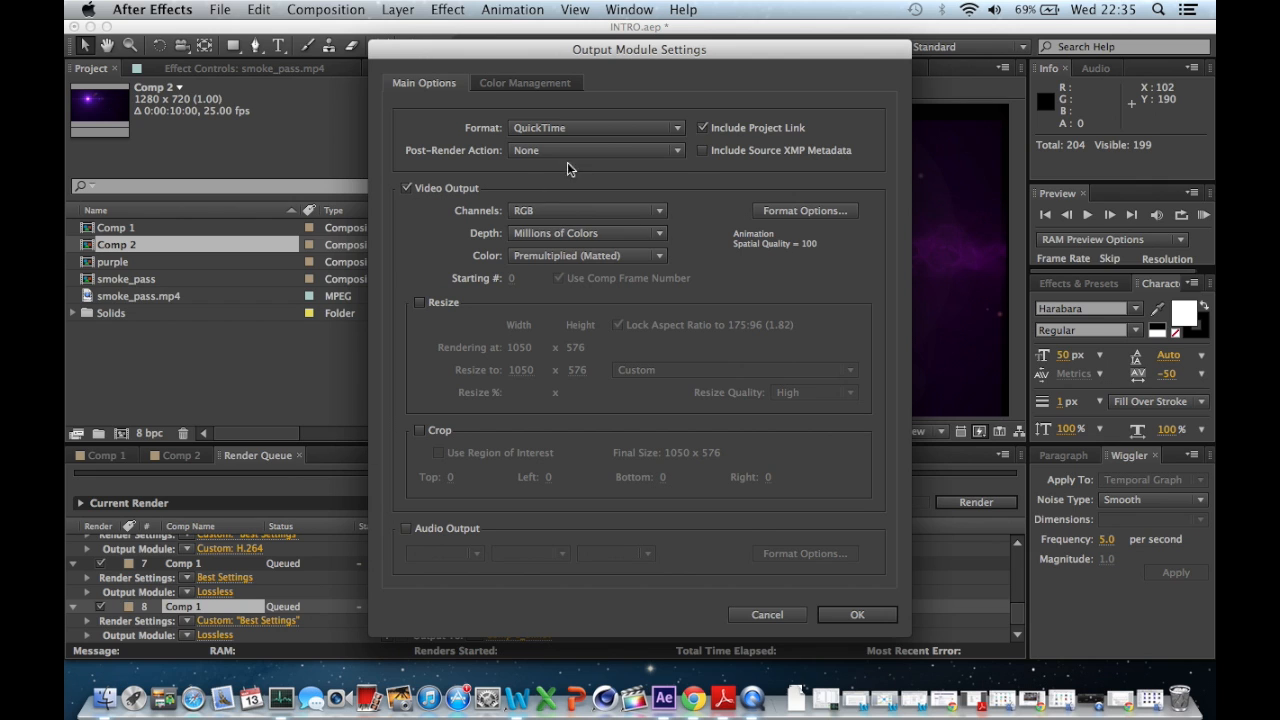
{"action": "left_click", "coordinate": [584, 210]}
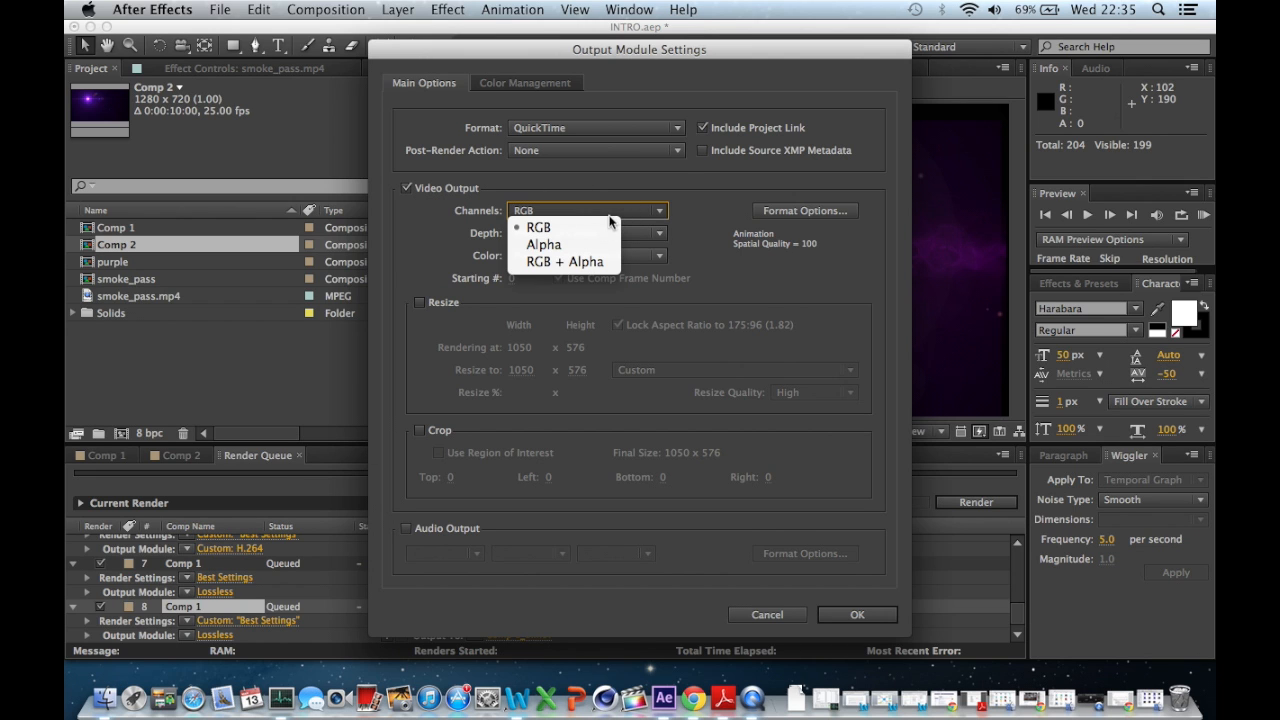
{"action": "left_click", "coordinate": [538, 228]}
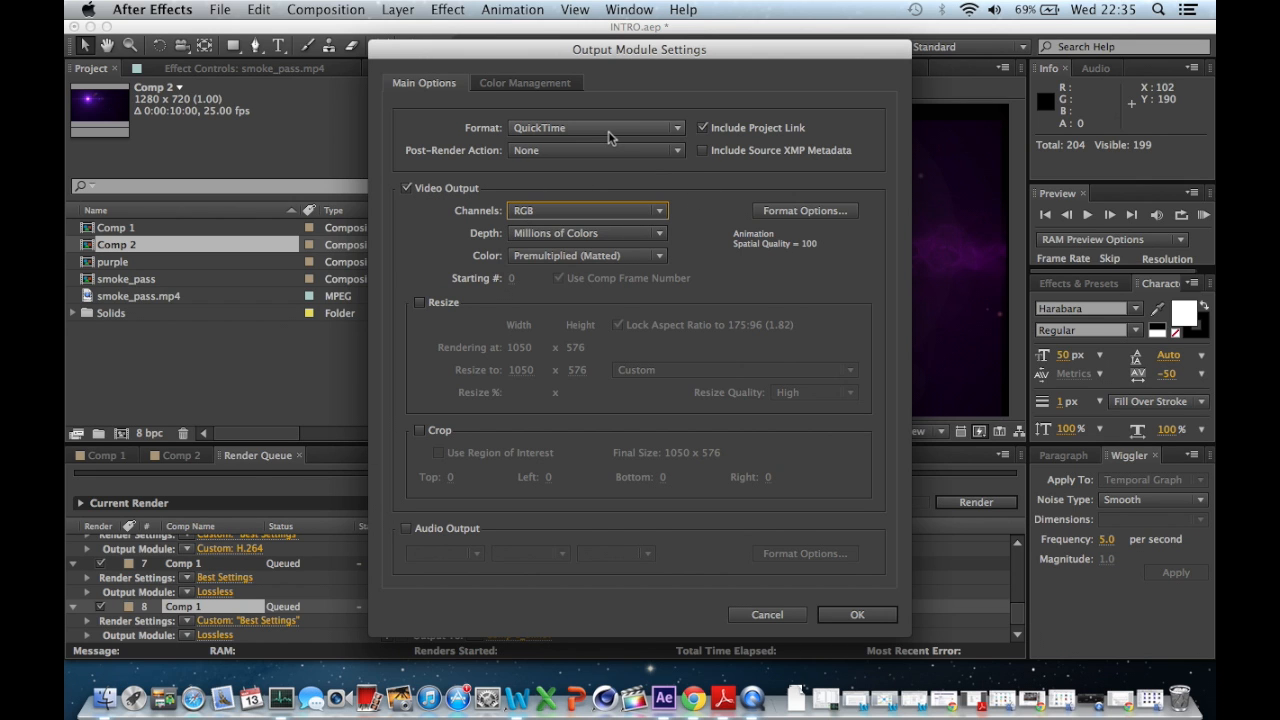
{"action": "left_click", "coordinate": [596, 128]}
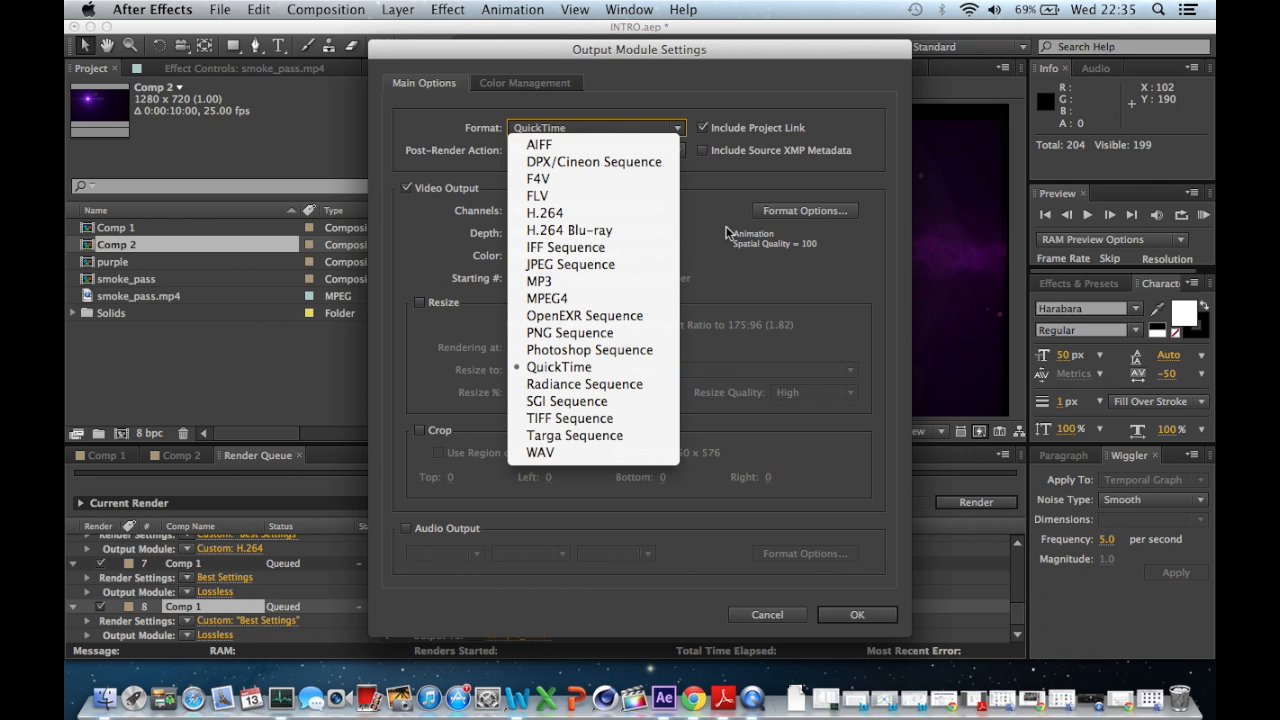
{"action": "mouse_move", "coordinate": [596, 212]}
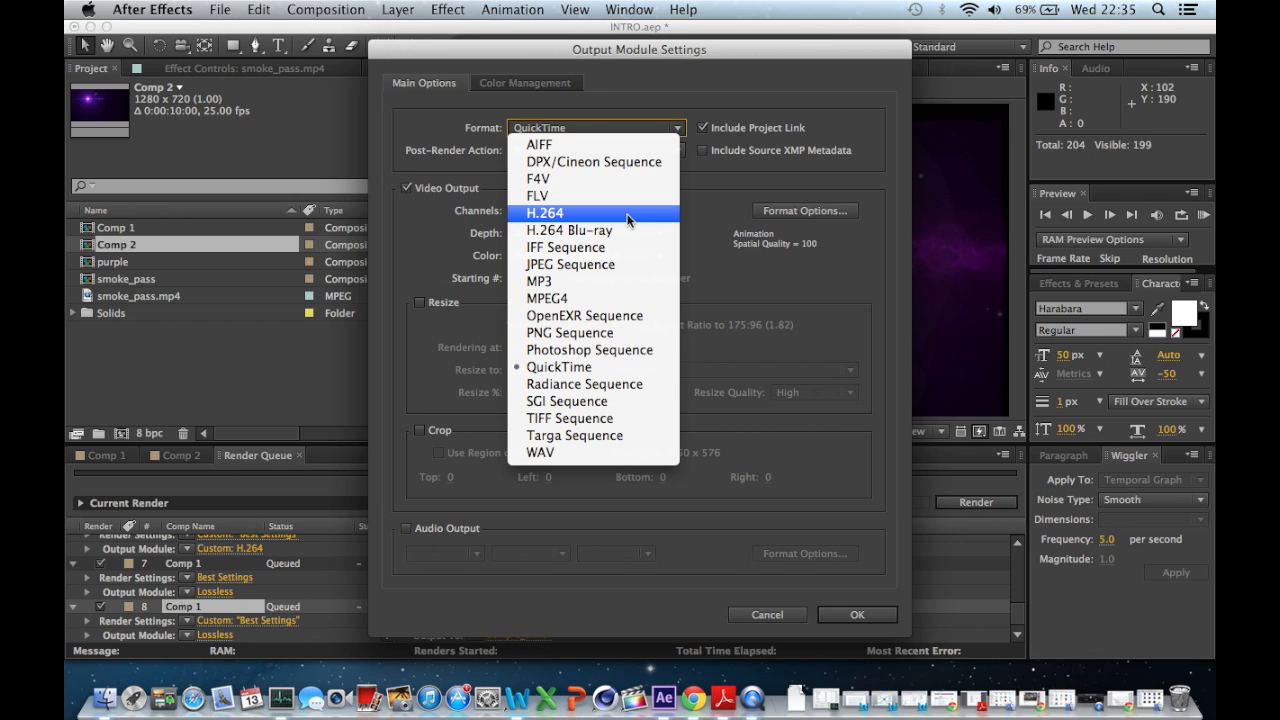
{"action": "left_click", "coordinate": [544, 212]}
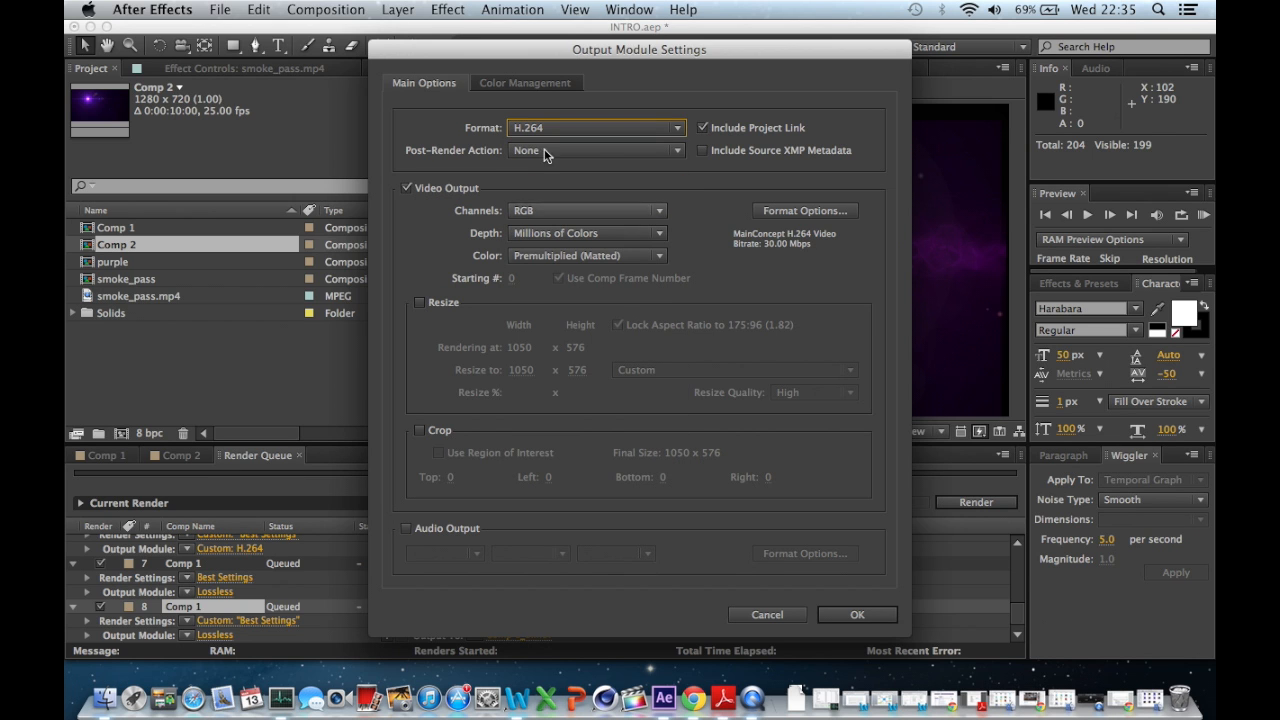
{"action": "left_click", "coordinate": [804, 210]}
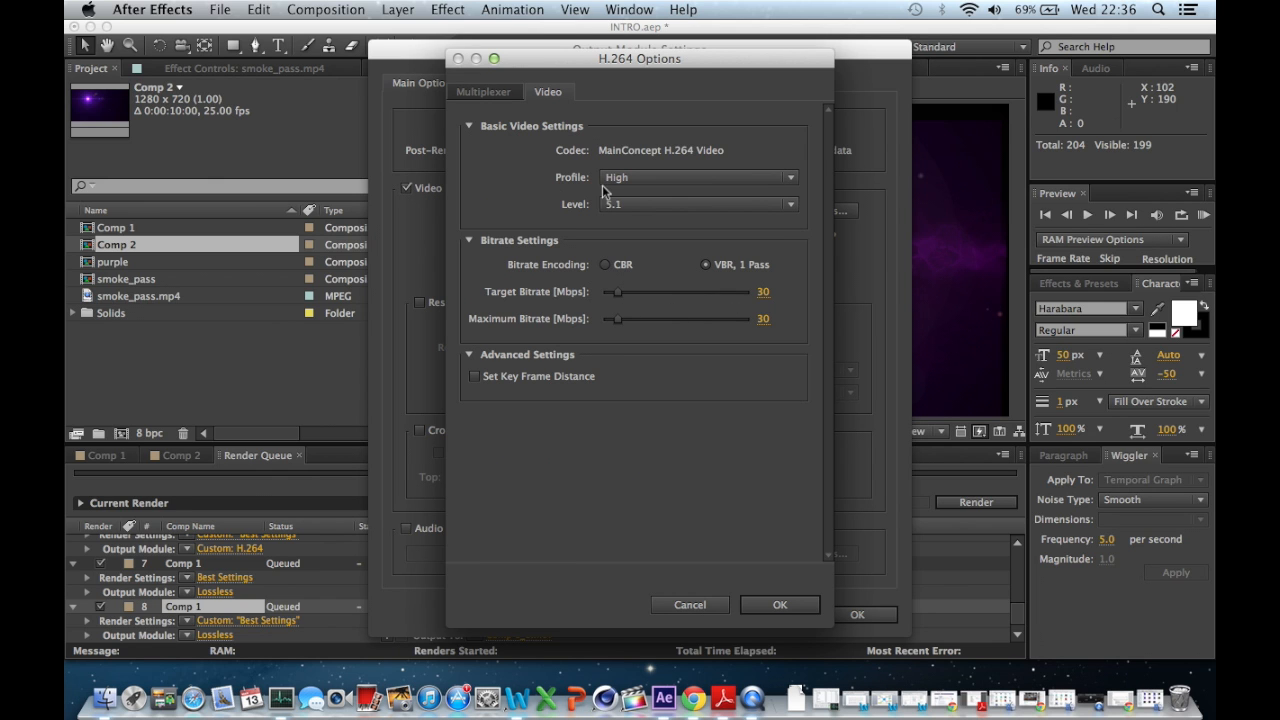
{"action": "mouse_move", "coordinate": [800, 624]}
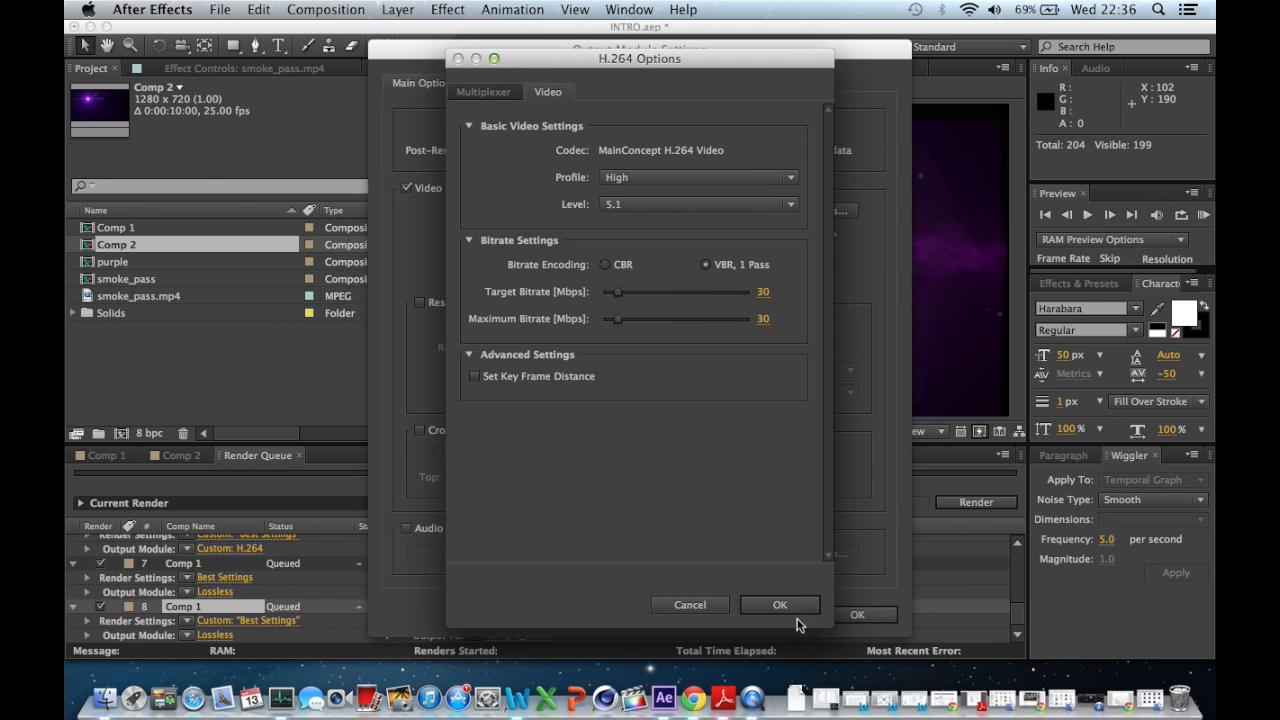
{"action": "left_click", "coordinate": [780, 604]}
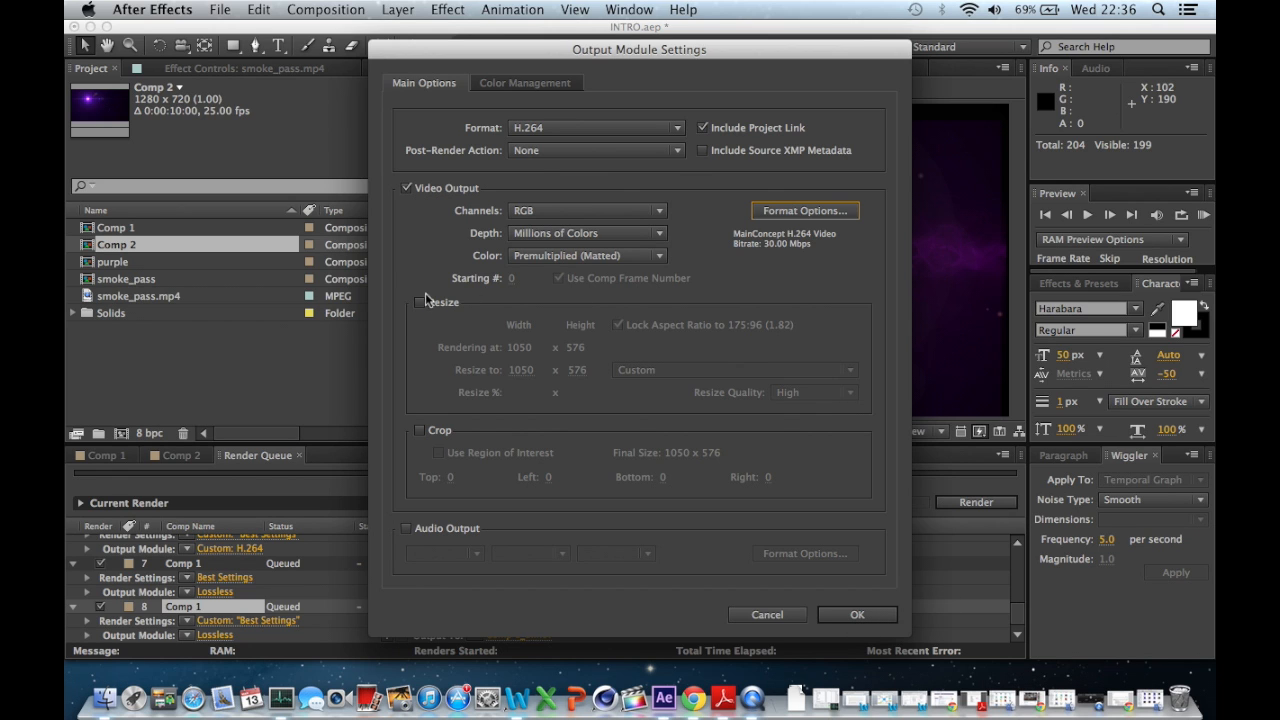
{"action": "mouse_move", "coordinate": [448, 312]}
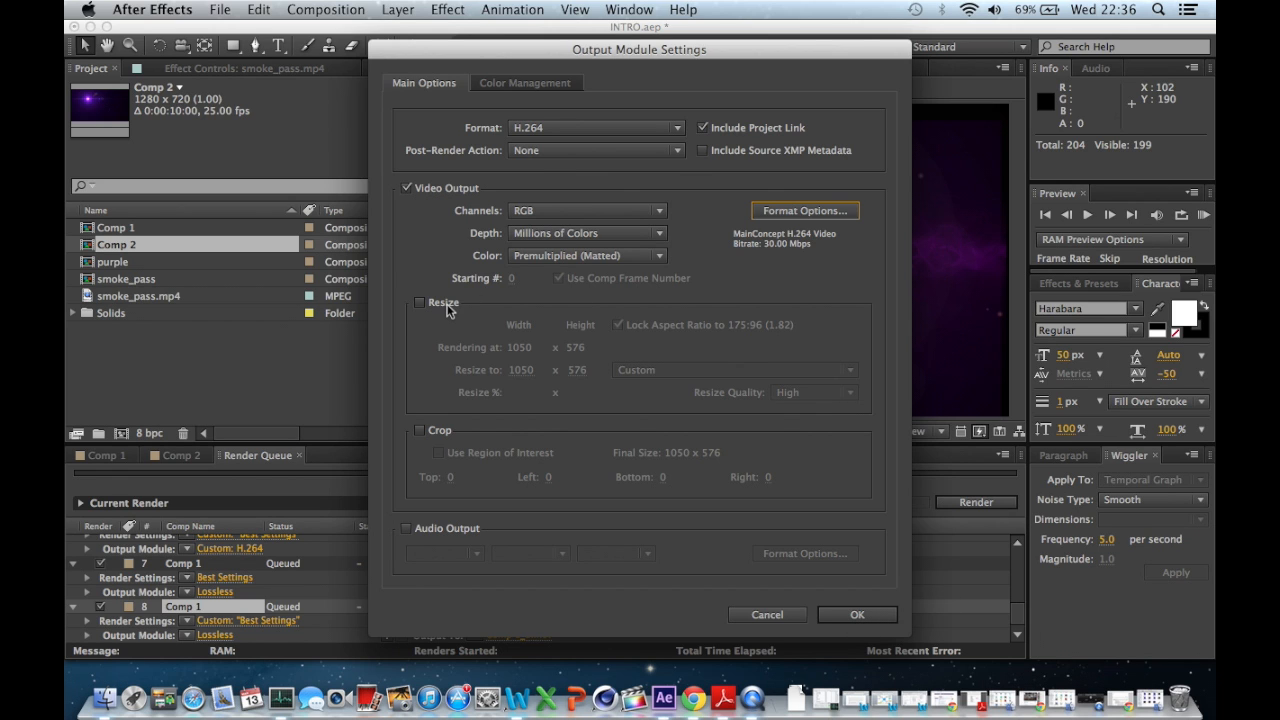
{"action": "left_click", "coordinate": [420, 302]}
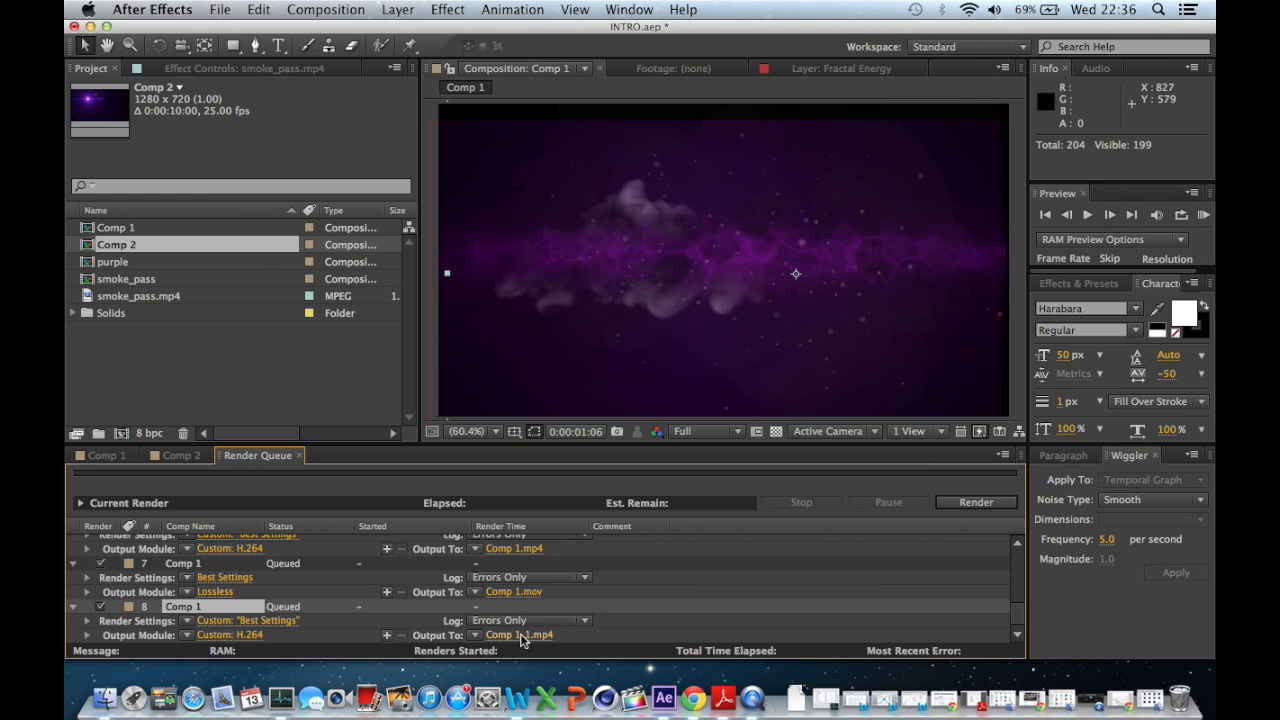
{"action": "left_click", "coordinate": [516, 634]}
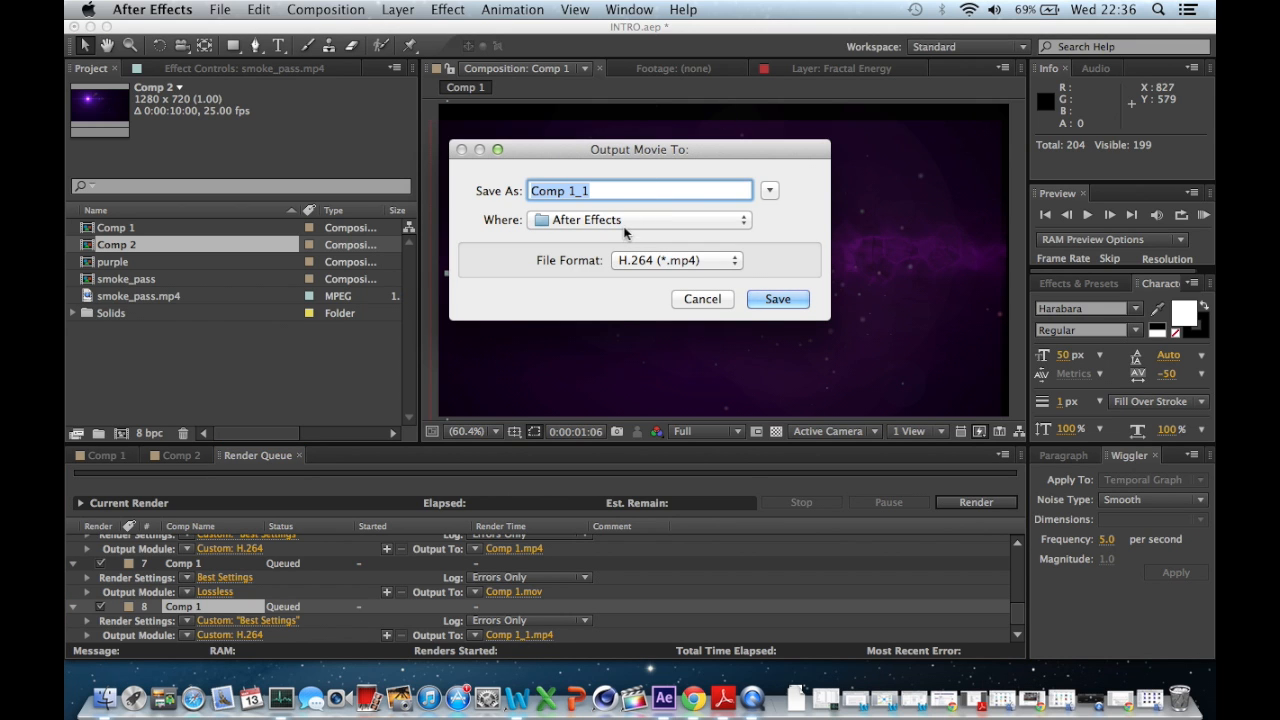
{"action": "left_click", "coordinate": [640, 218]}
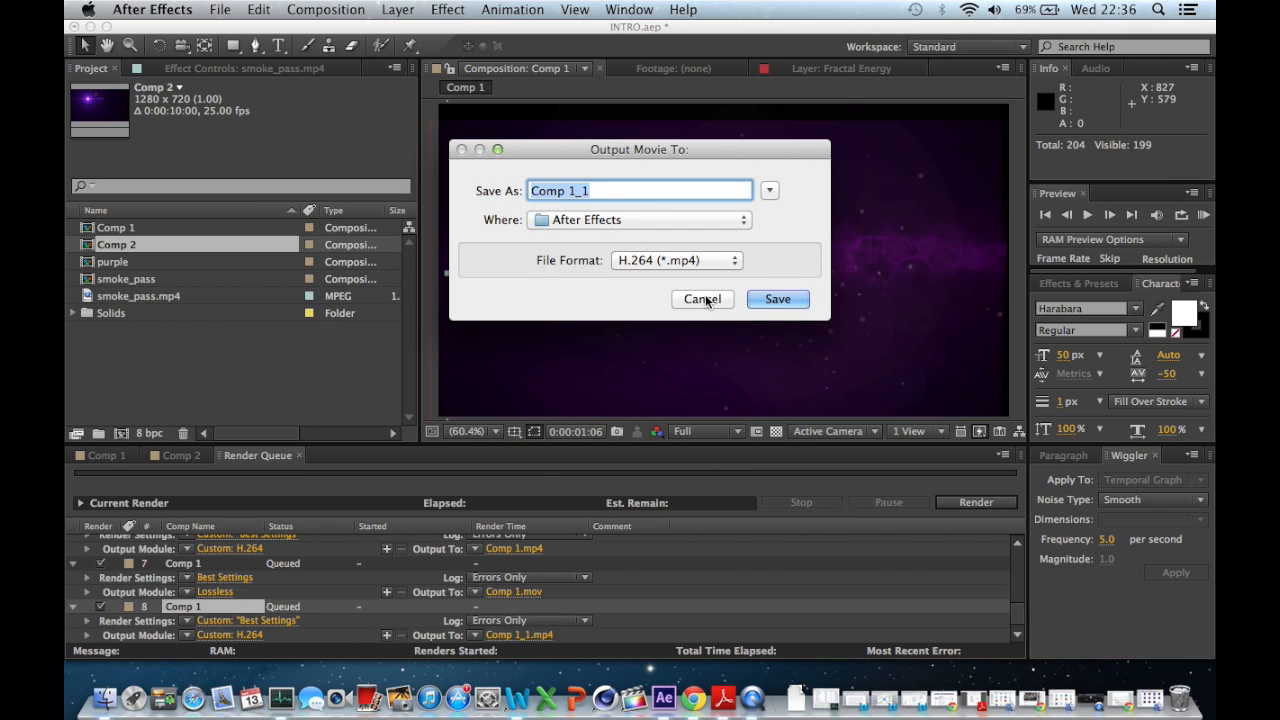
{"action": "left_click", "coordinate": [702, 300]}
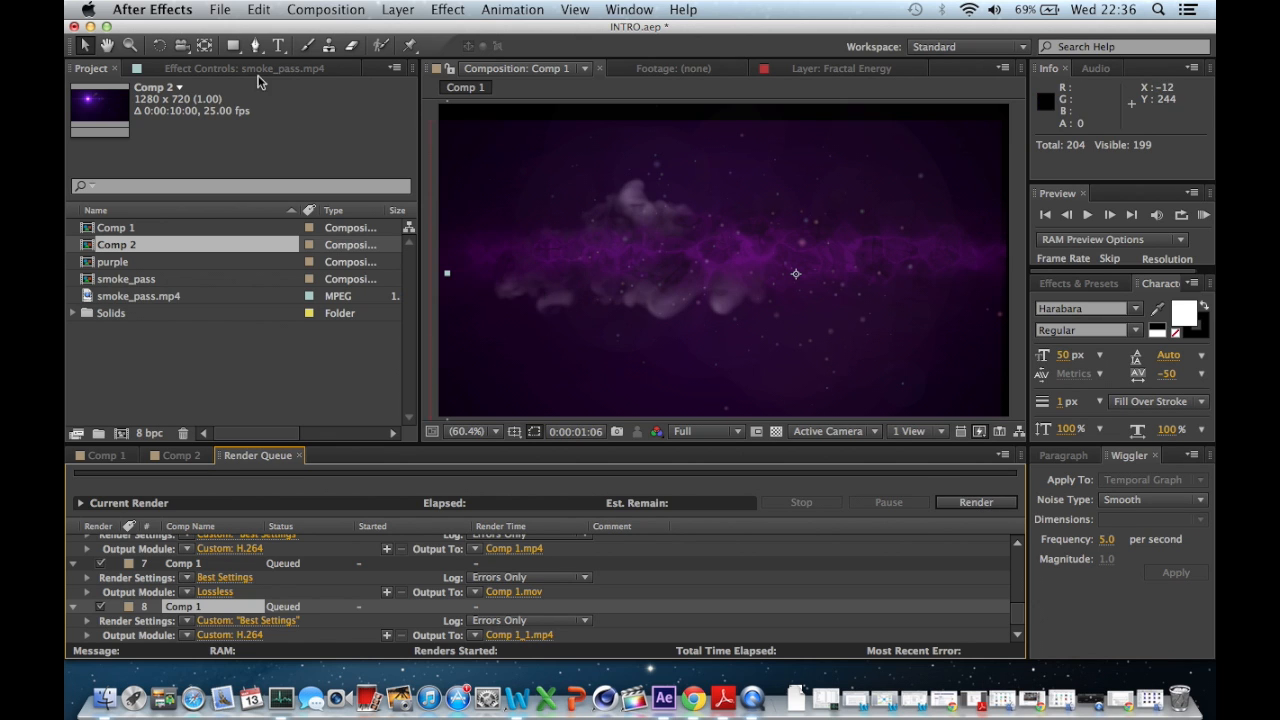
{"action": "mouse_move", "coordinate": [900, 544]}
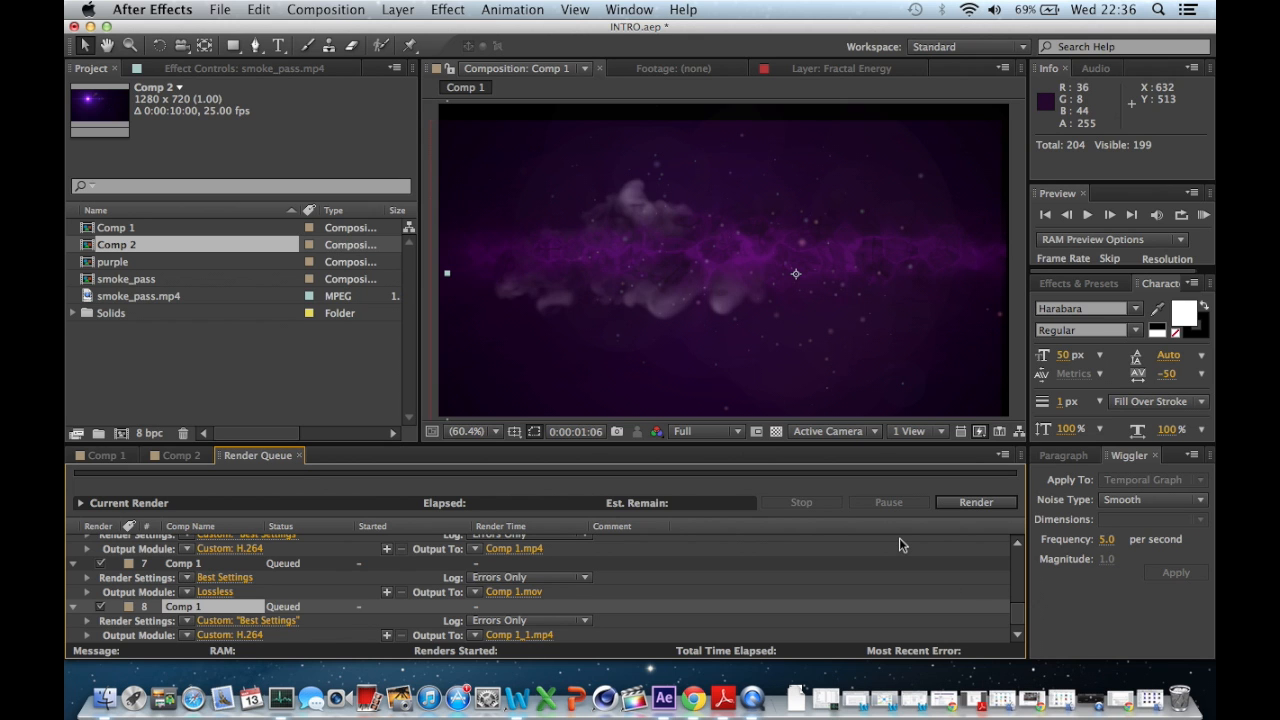